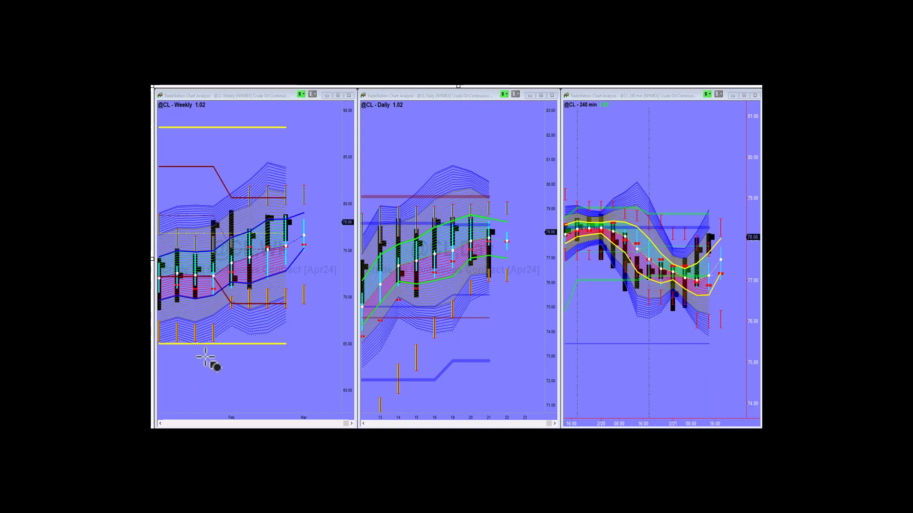
mouse_move(282, 262)
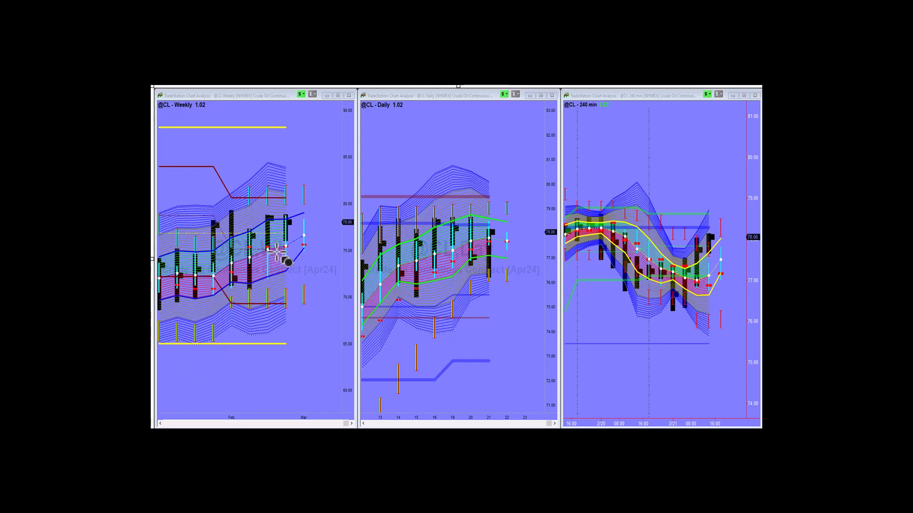
mouse_move(297, 241)
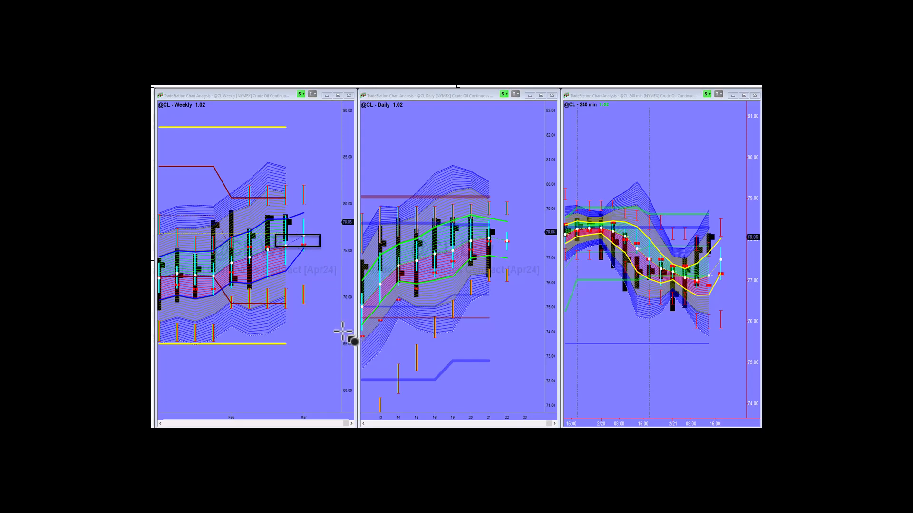
mouse_move(494, 256)
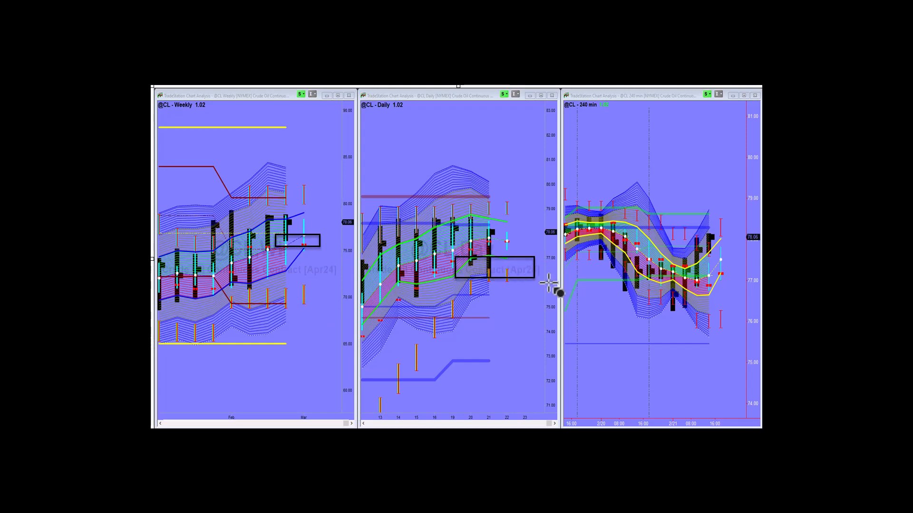
mouse_move(553, 299)
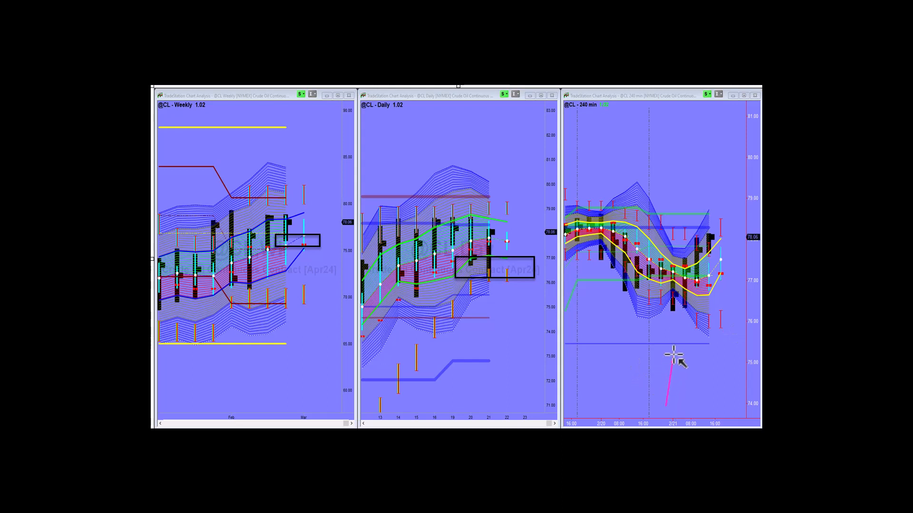
mouse_move(674, 322)
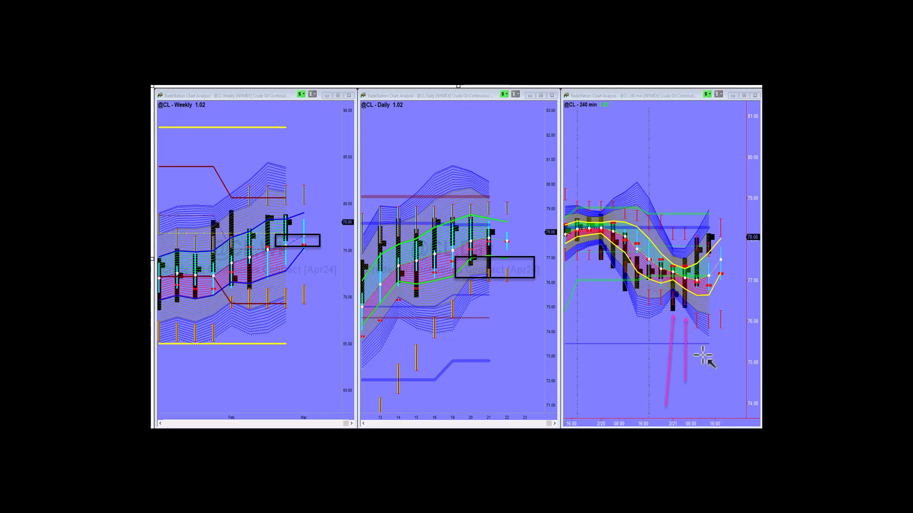
mouse_move(702, 359)
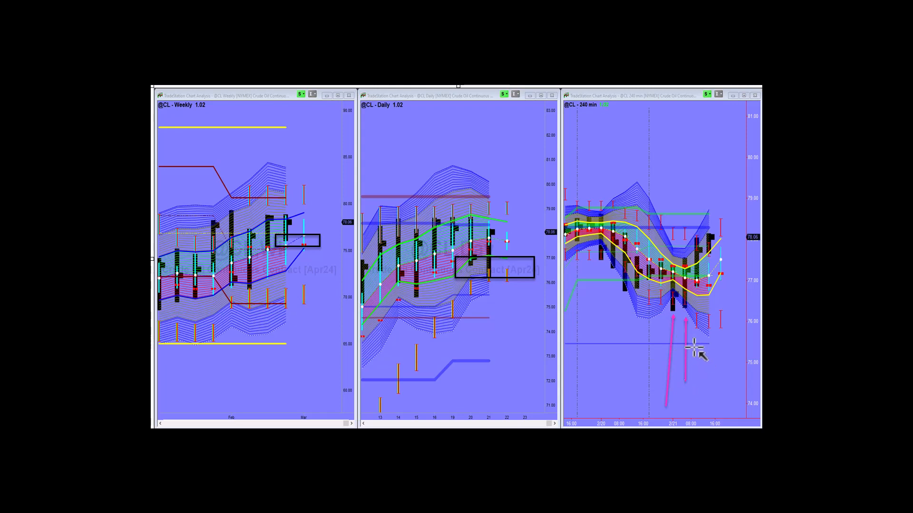
mouse_move(684, 250)
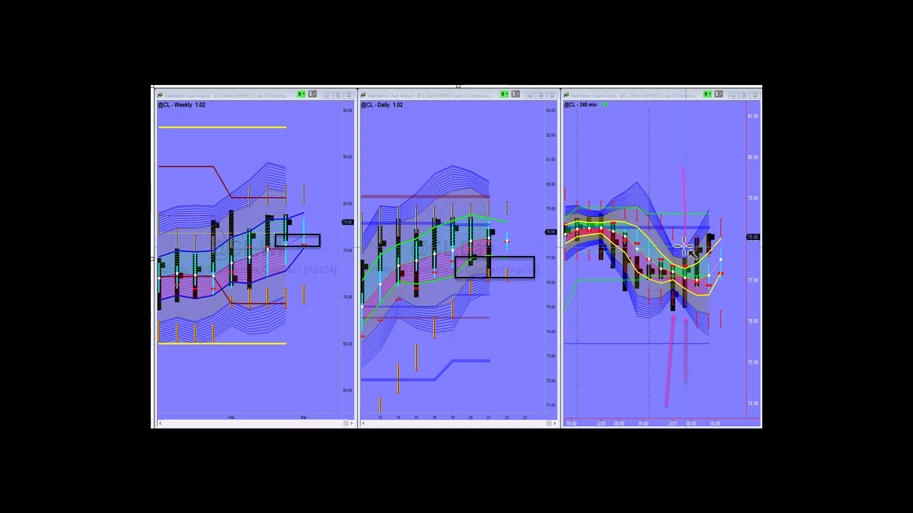
mouse_move(633, 391)
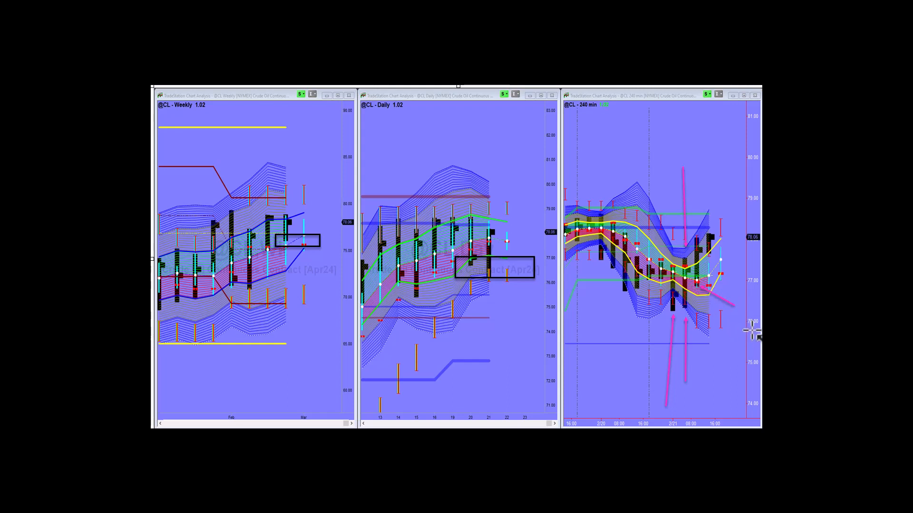
mouse_move(721, 256)
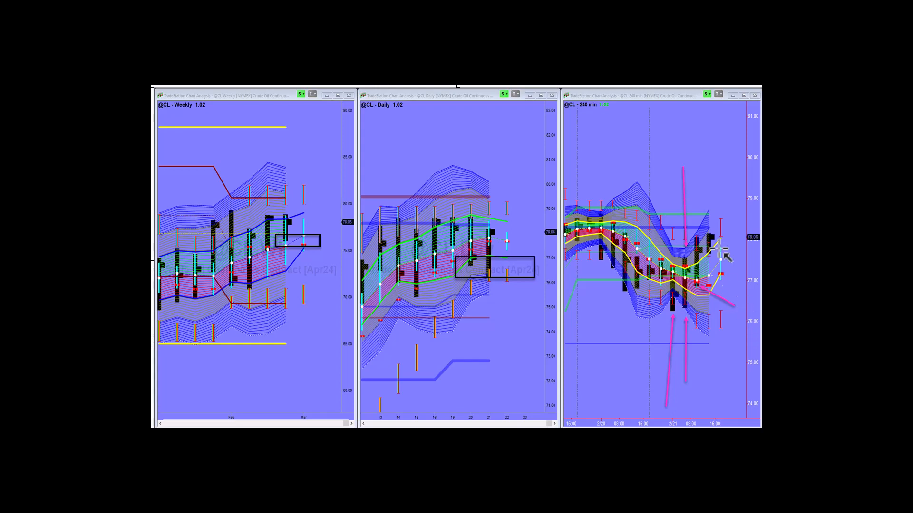
mouse_move(748, 291)
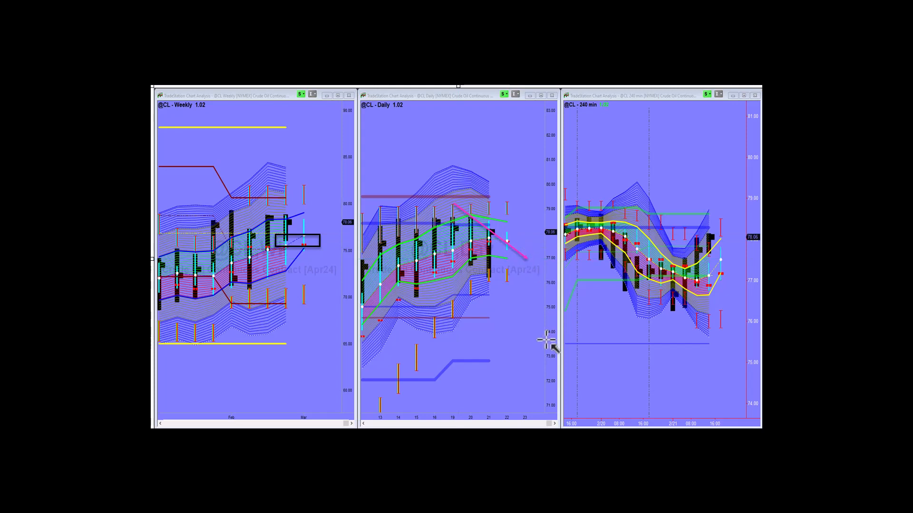
mouse_move(533, 268)
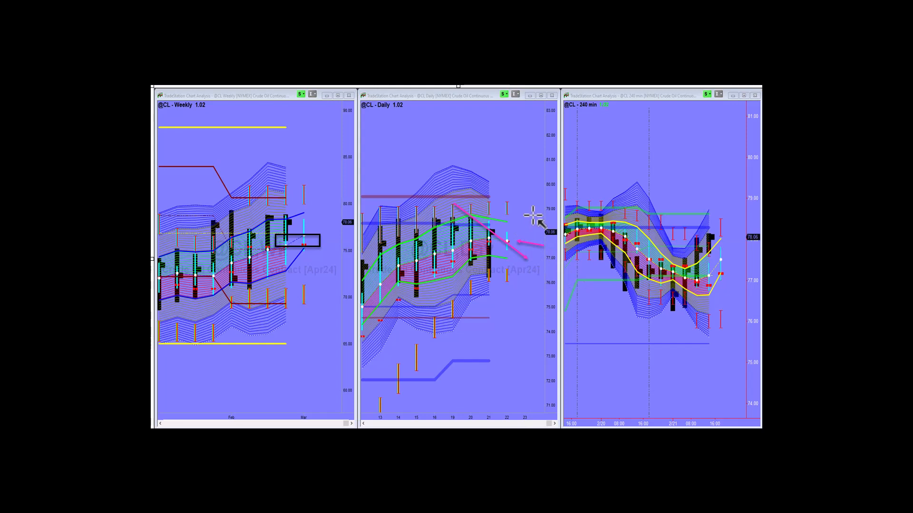
mouse_move(506, 224)
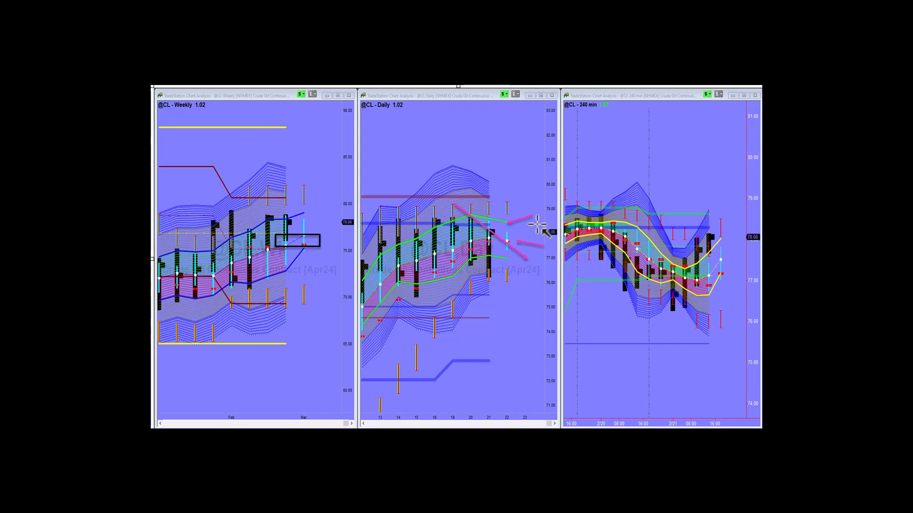
mouse_move(513, 198)
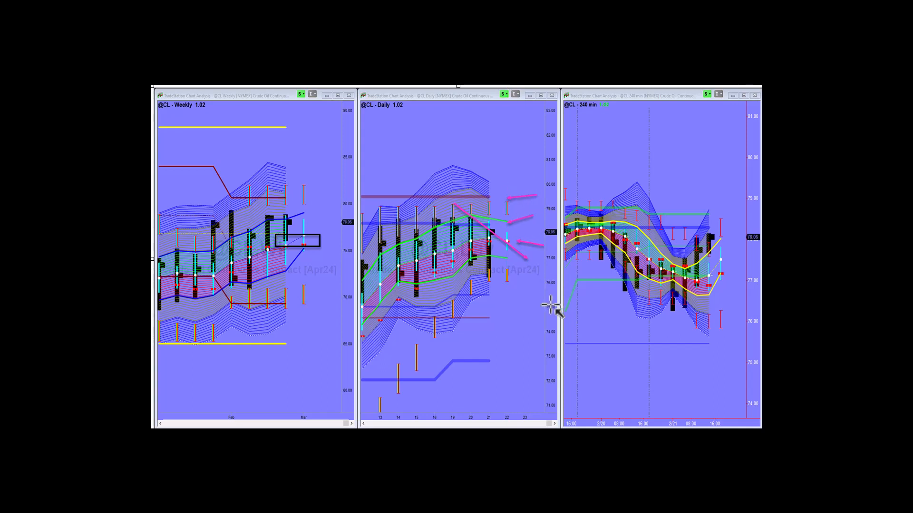
mouse_move(544, 337)
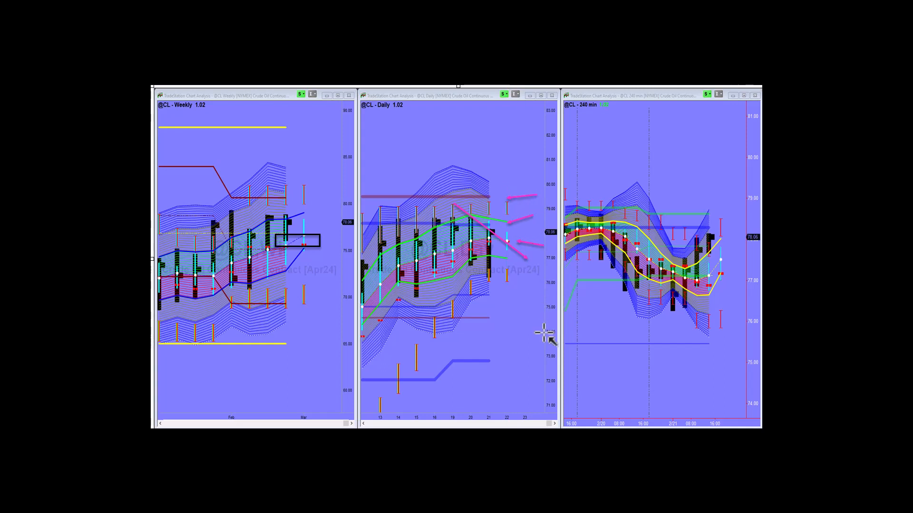
mouse_move(480, 338)
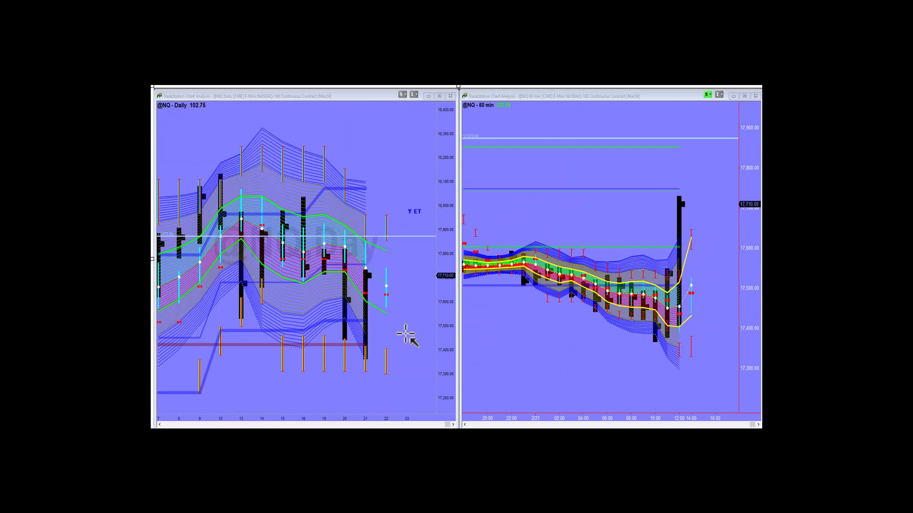
mouse_move(469, 324)
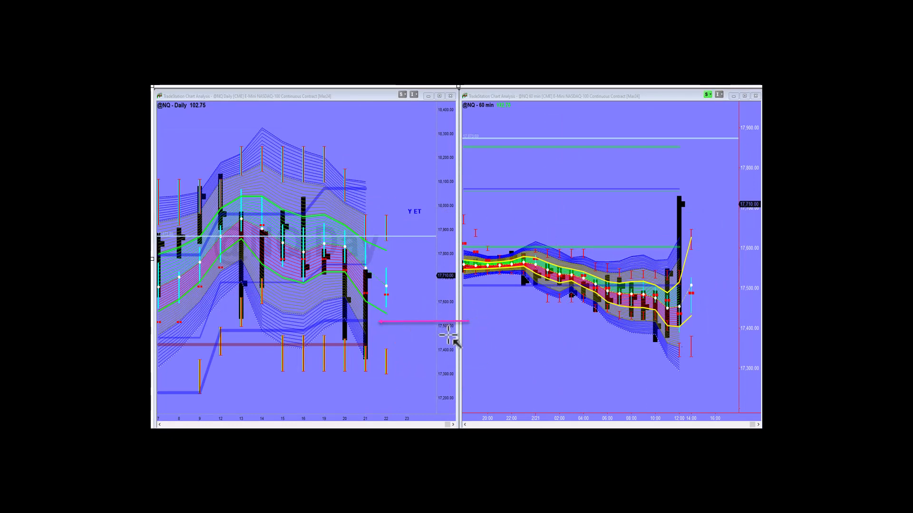
left_click_drag(450, 321, 396, 348)
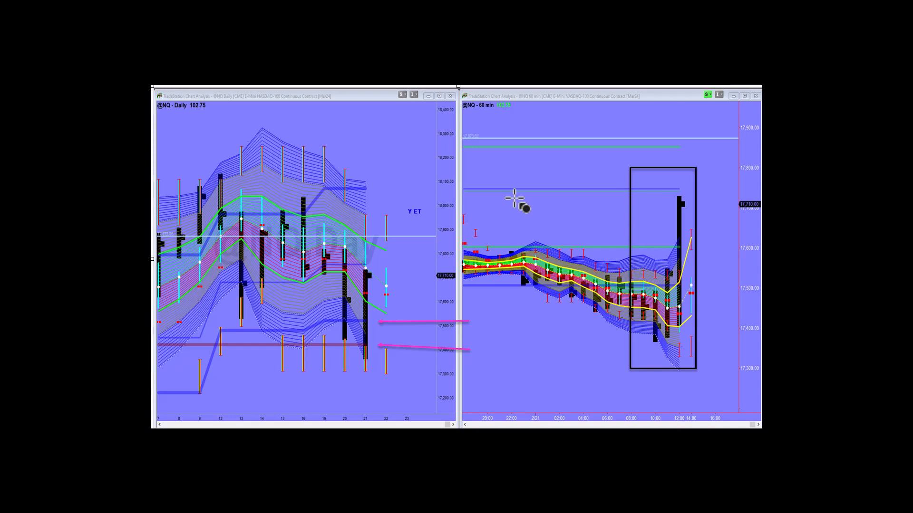
mouse_move(524, 238)
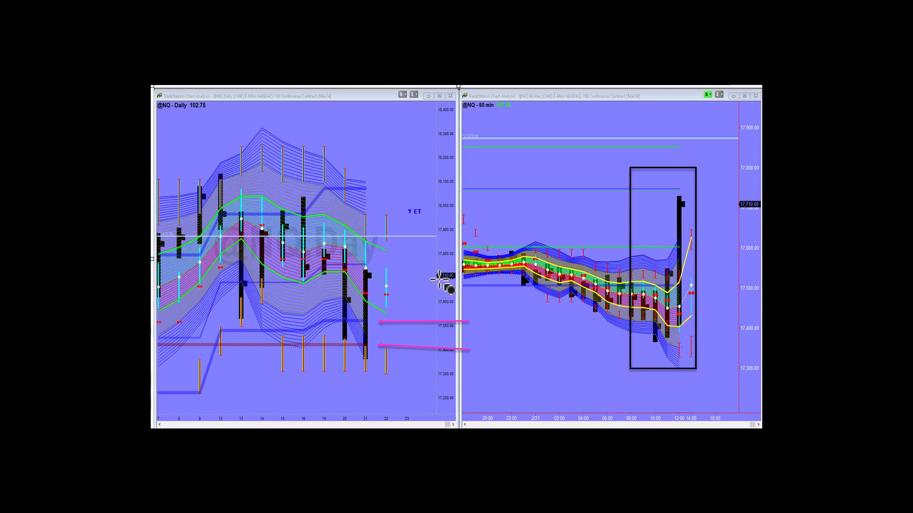
mouse_move(460, 285)
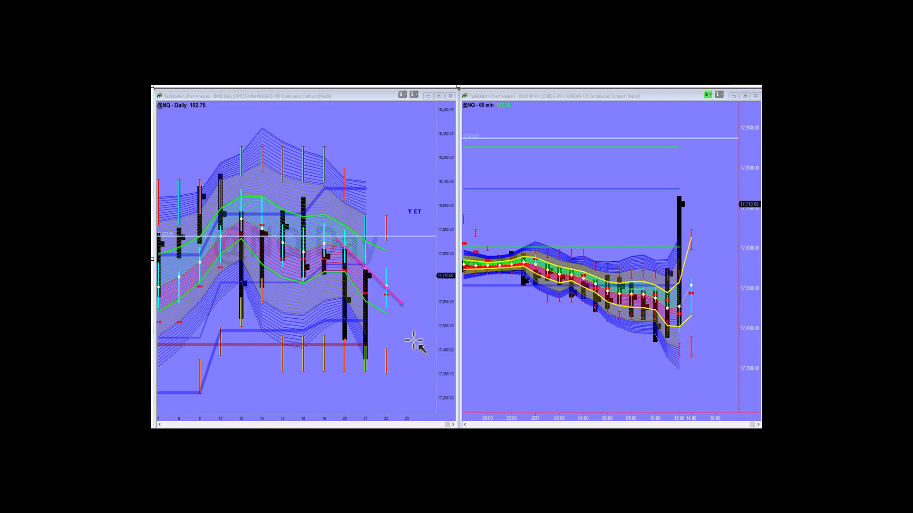
mouse_move(409, 352)
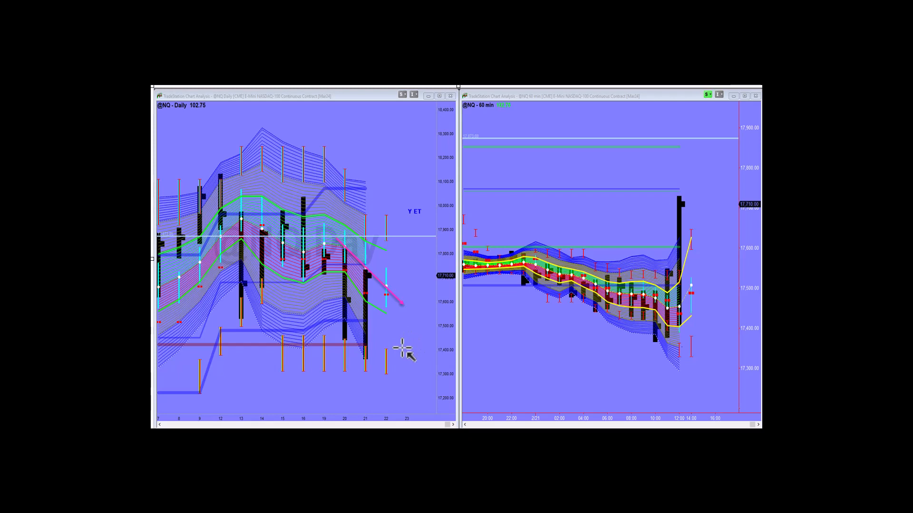
mouse_move(431, 255)
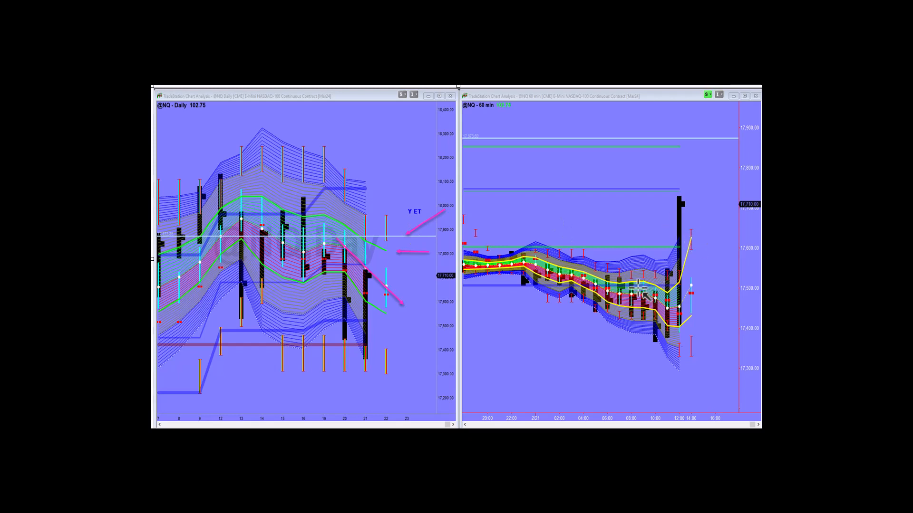
mouse_move(631, 368)
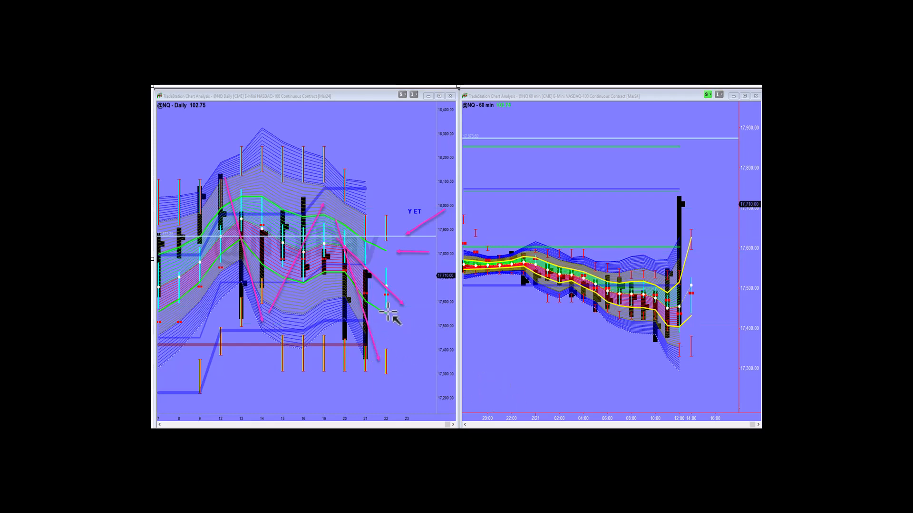
left_click_drag(408, 349, 461, 149)
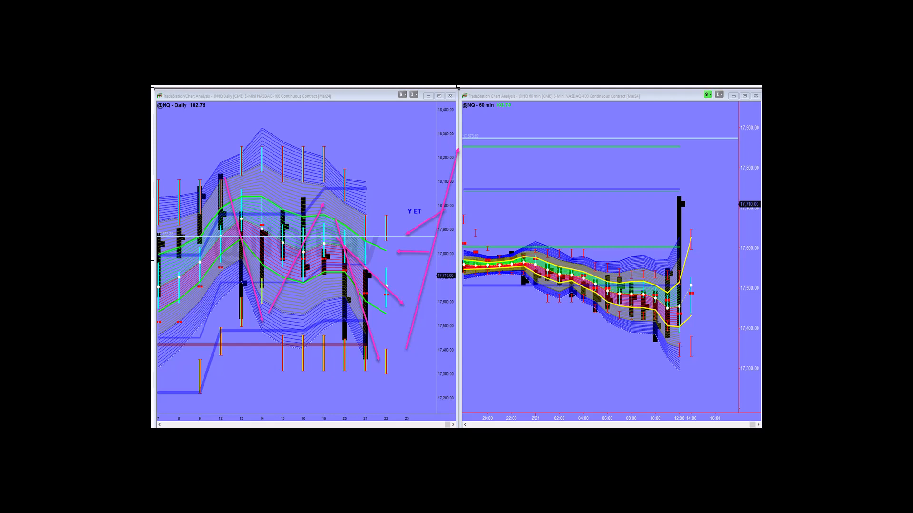
mouse_move(511, 398)
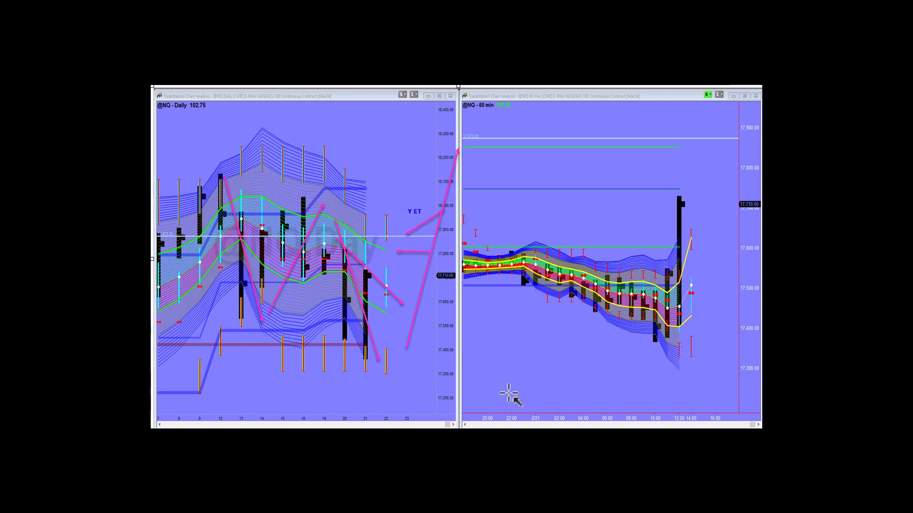
mouse_move(510, 395)
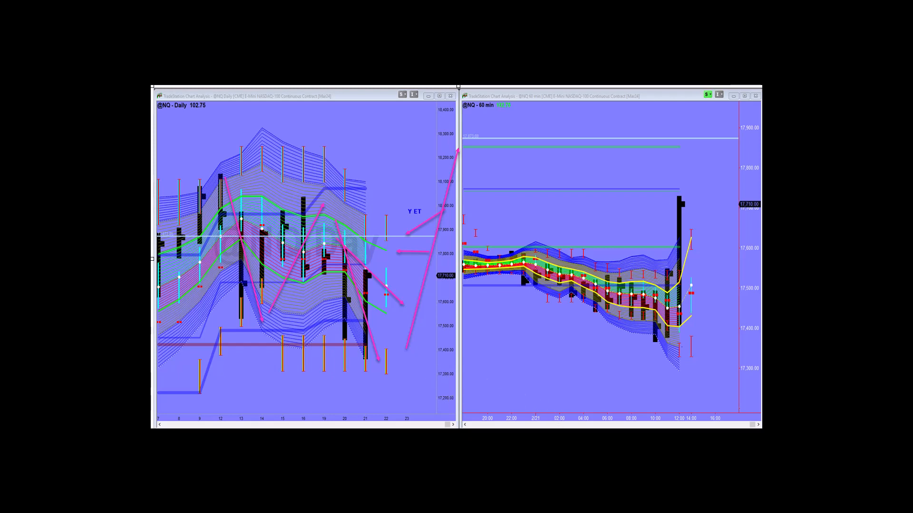